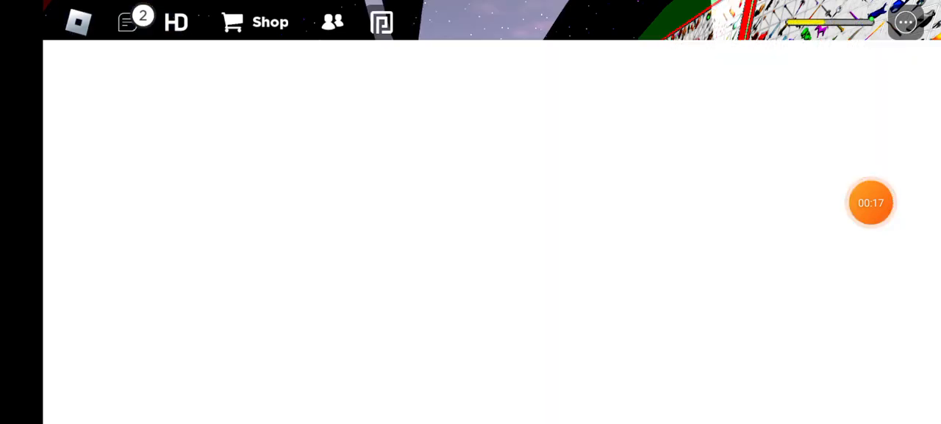
# Exit the Roblox game back to the Android home screen.
pyautogui.click(871, 202)
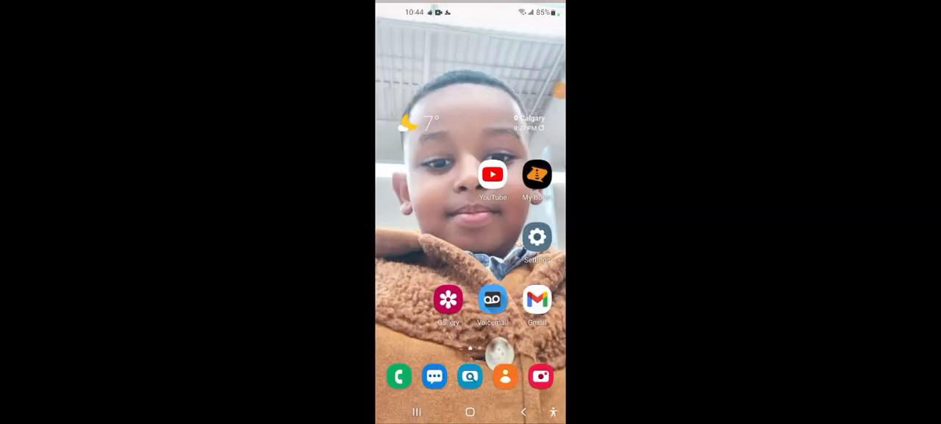
# Go into Settings > About phone and browse the status information.
pyautogui.click(537, 237)
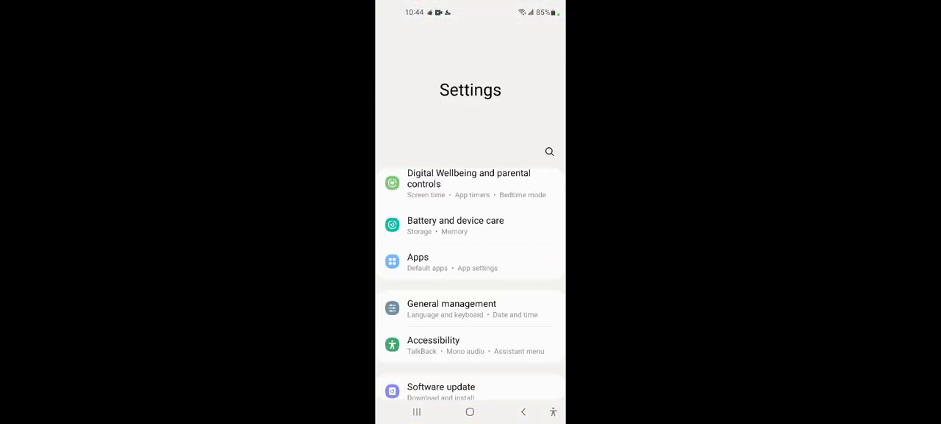
pyautogui.scroll(-3)
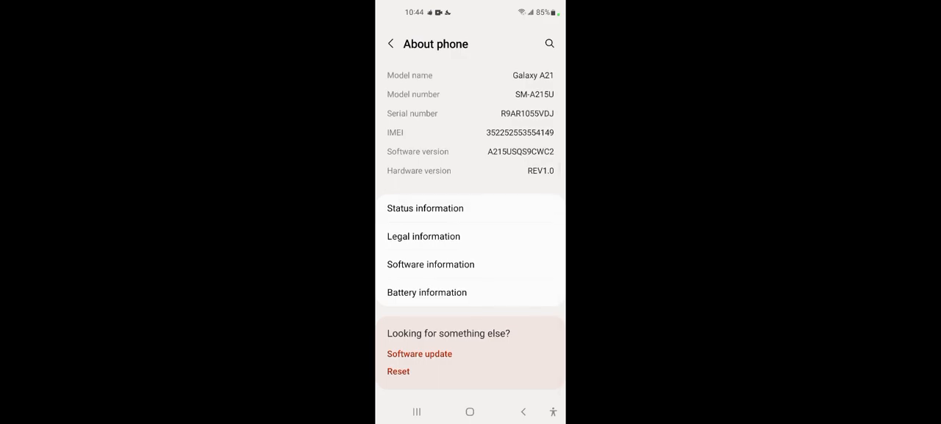
pyautogui.click(425, 209)
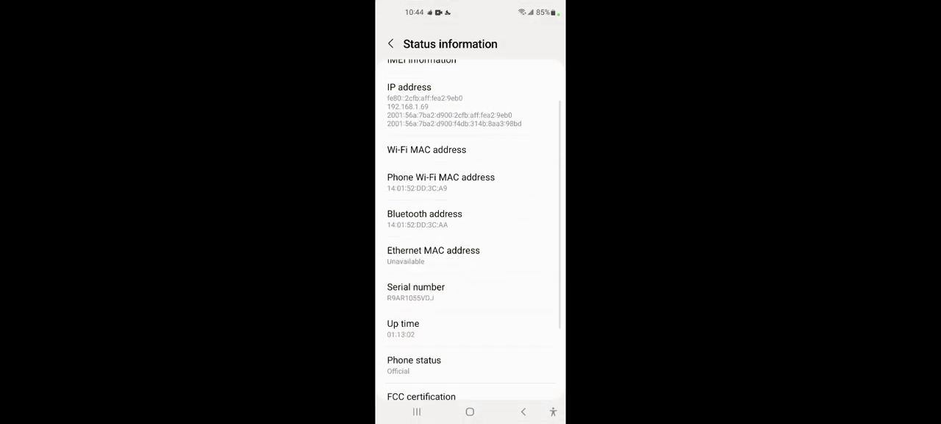
pyautogui.scroll(-3)
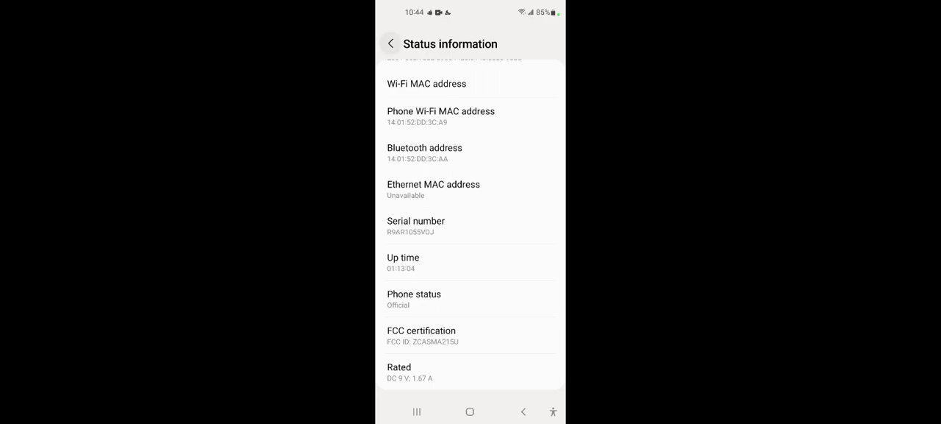
pyautogui.click(392, 44)
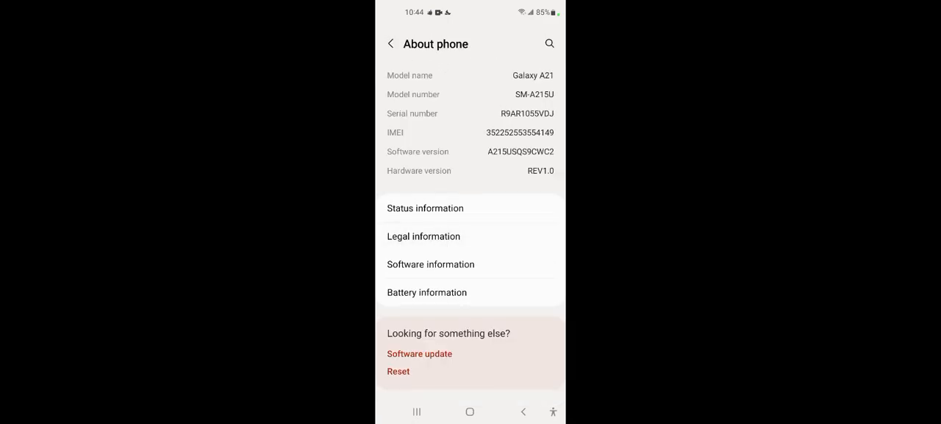
# Reach Software information and tap Build number, confirming developer mode is already on.
pyautogui.click(423, 235)
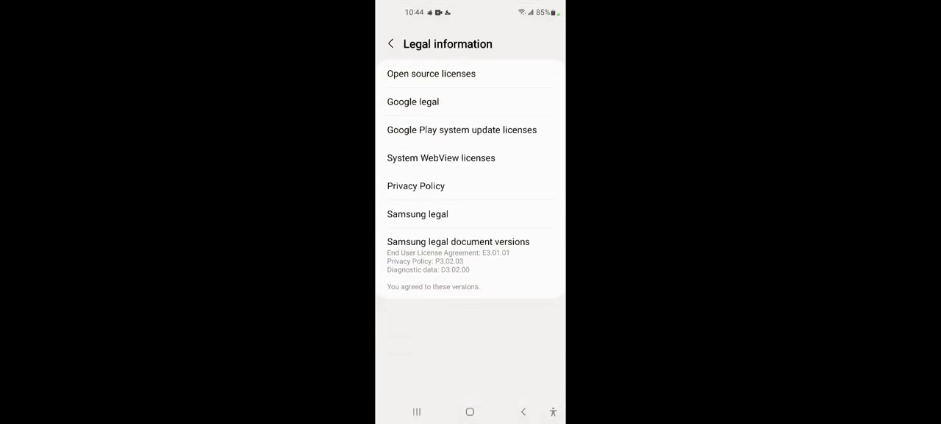
pyautogui.click(391, 44)
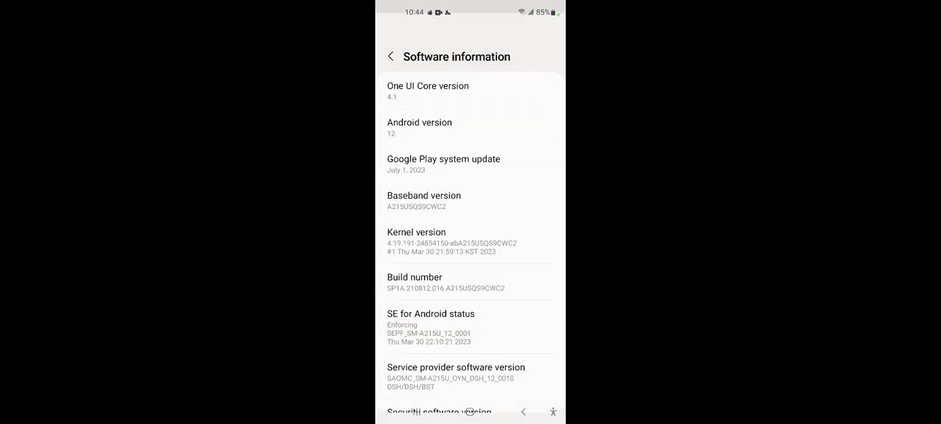
pyautogui.scroll(3)
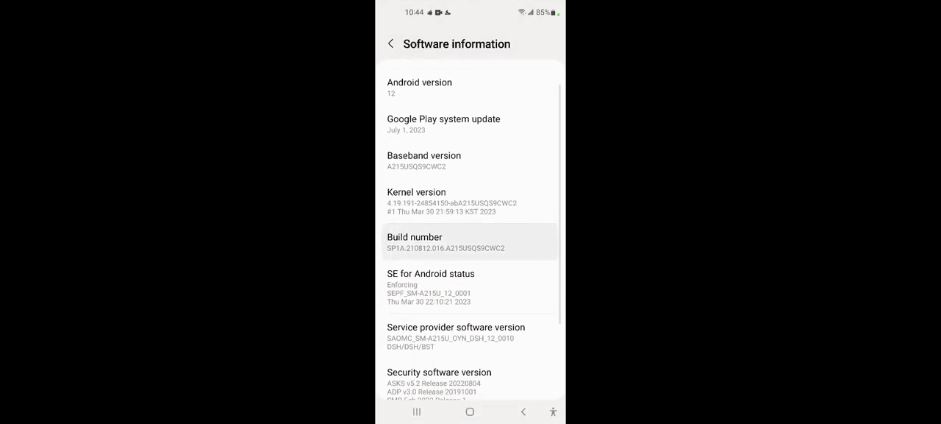
pyautogui.click(392, 44)
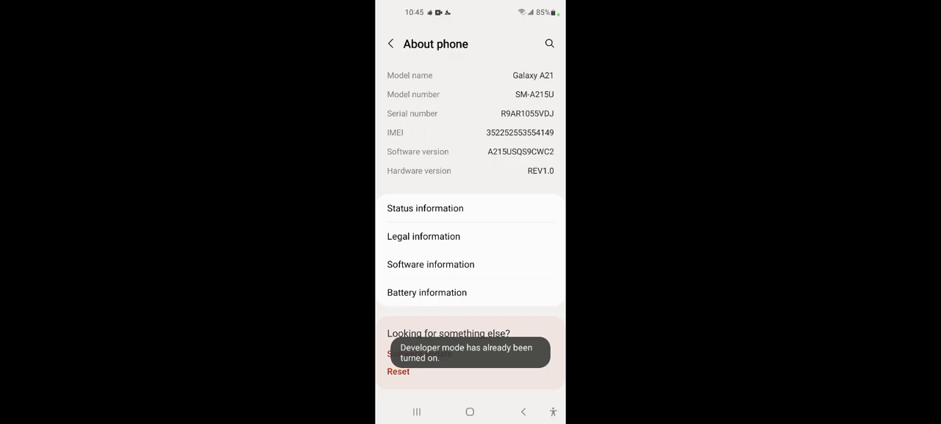
# Enter Developer options and scroll down to the Drawing section.
pyautogui.click(391, 43)
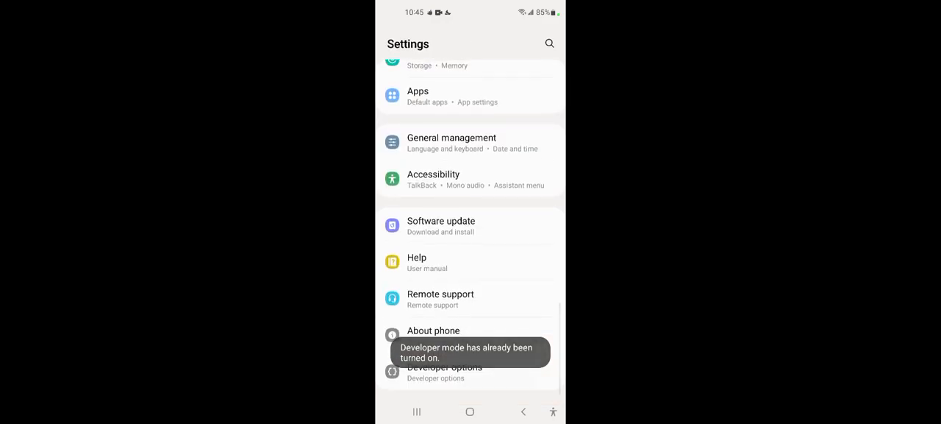
pyautogui.click(444, 371)
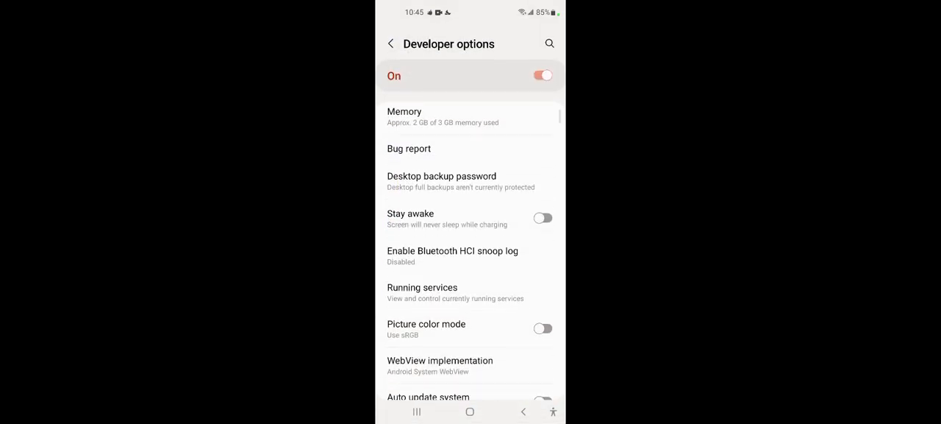
pyautogui.scroll(-3)
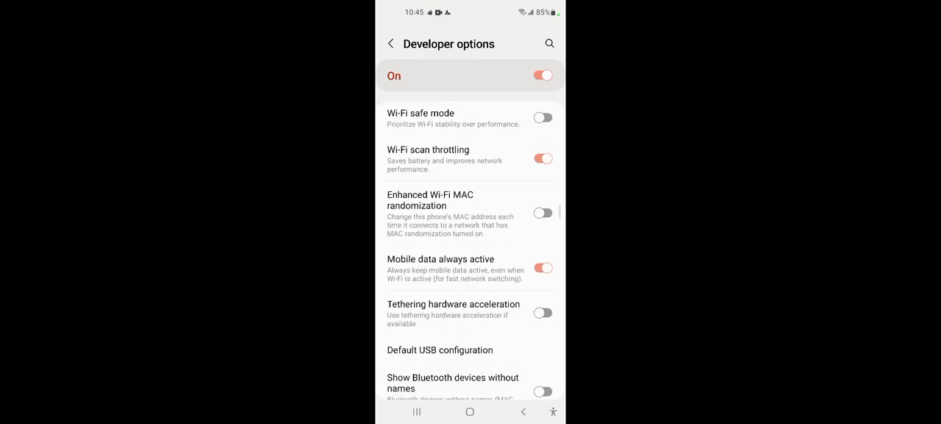
pyautogui.scroll(-3)
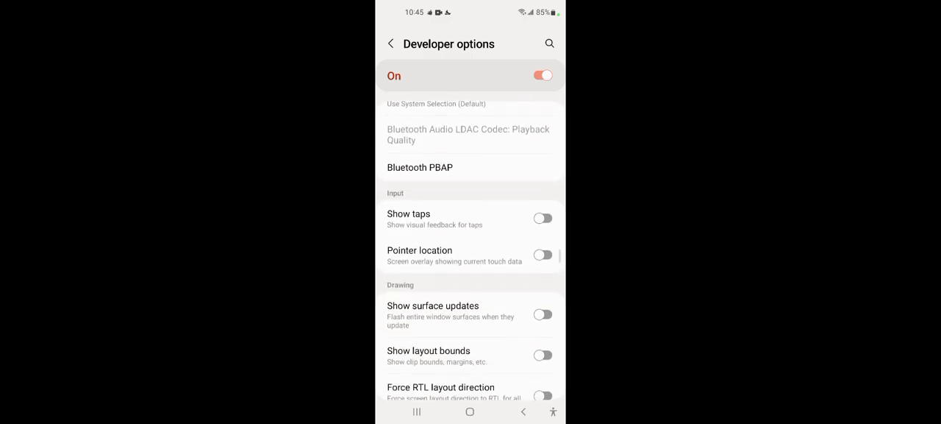
pyautogui.scroll(-3)
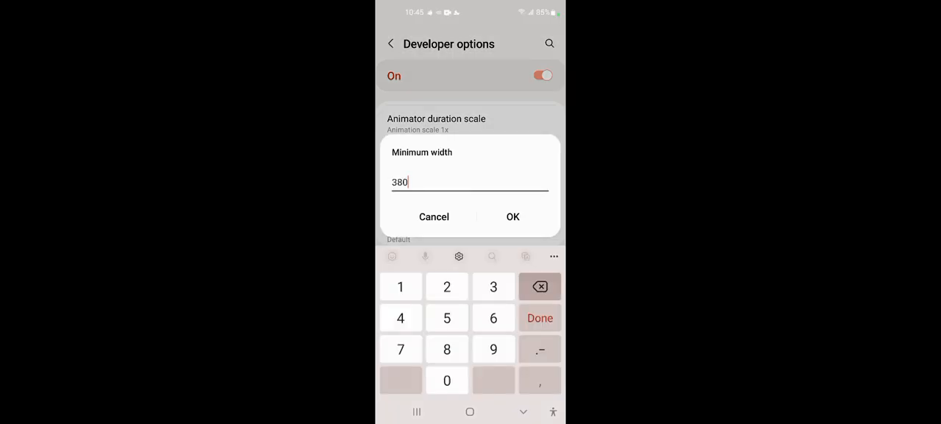
# Replace the Minimum width value 380 with a larger value and apply it.
pyautogui.click(540, 285)
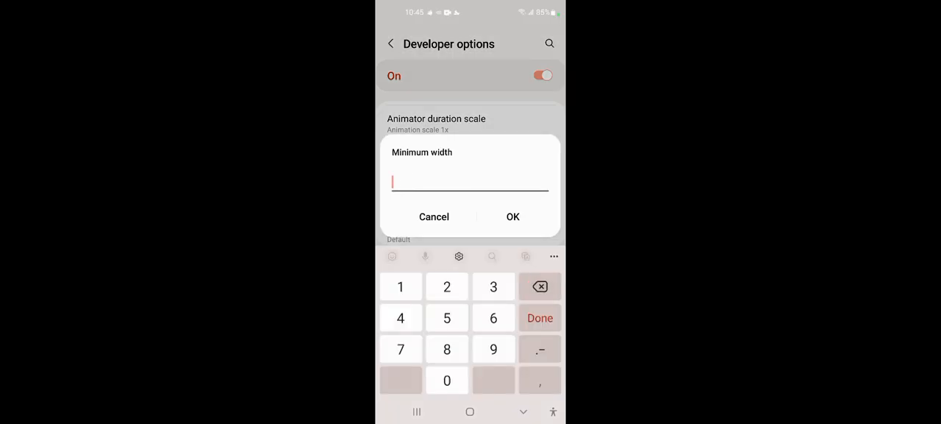
pyautogui.click(495, 348)
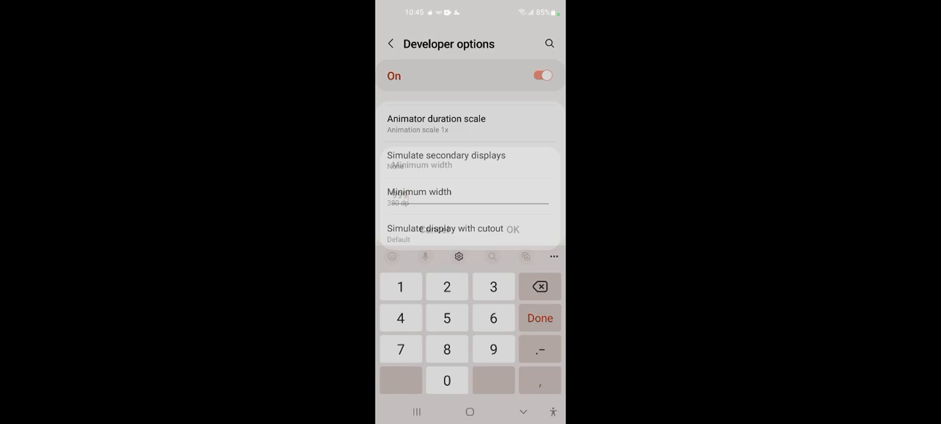
pyautogui.click(540, 317)
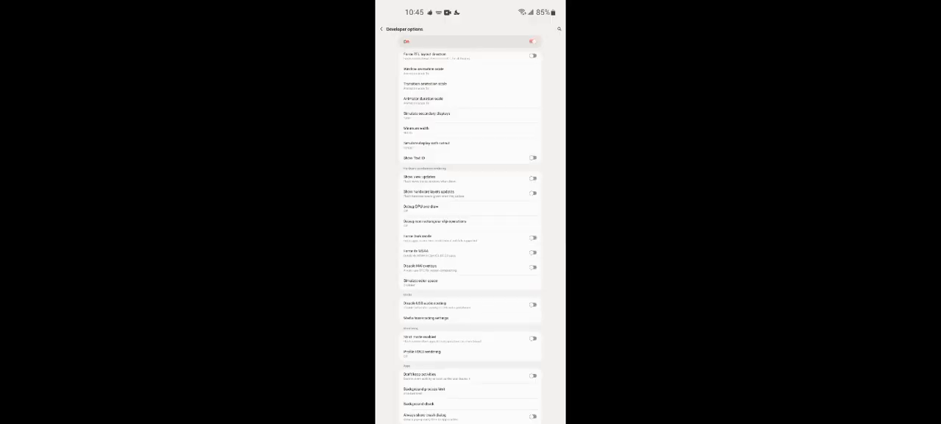
pyautogui.scroll(-3)
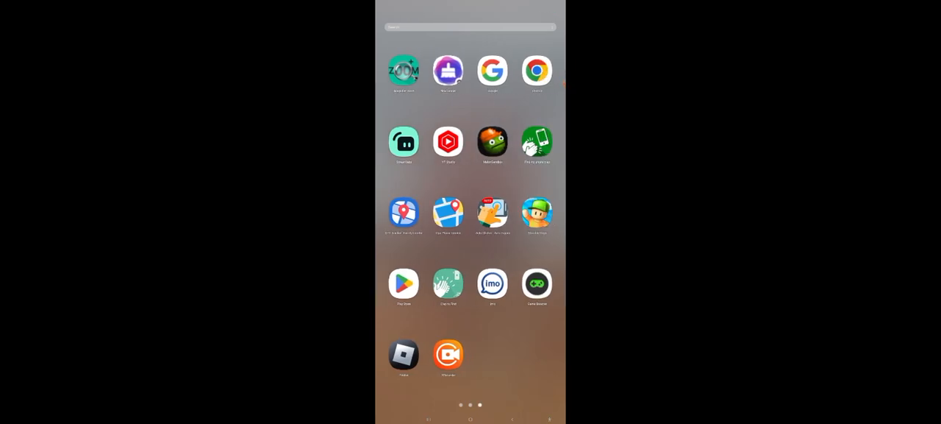
# Launch Roblox from the app drawer in the new wider layout.
pyautogui.click(403, 356)
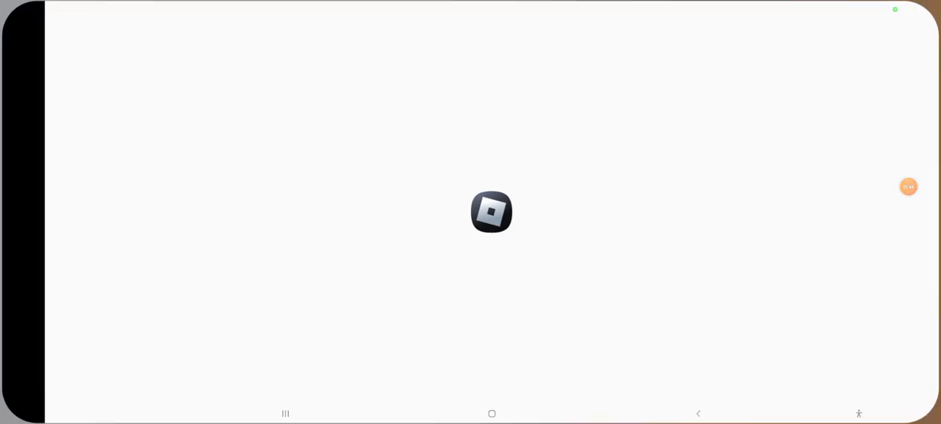
pyautogui.click(492, 412)
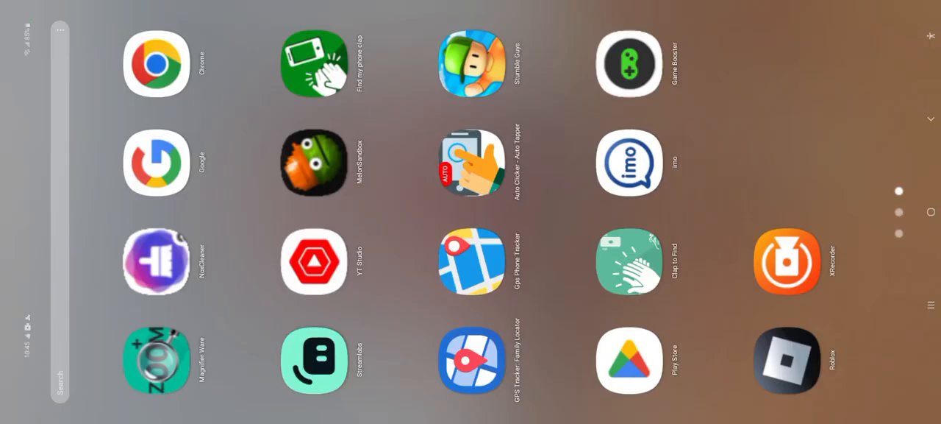
pyautogui.click(786, 361)
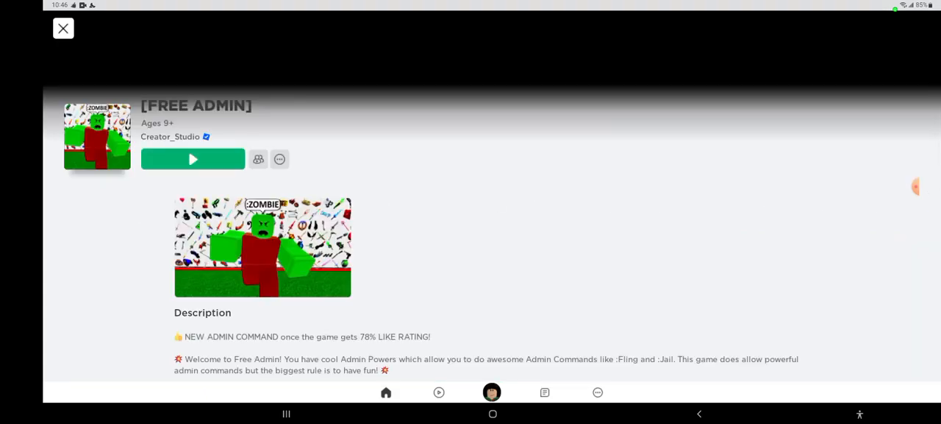
# Hit Play on the [FREE ADMIN] game page and wait for it to load.
pyautogui.click(193, 159)
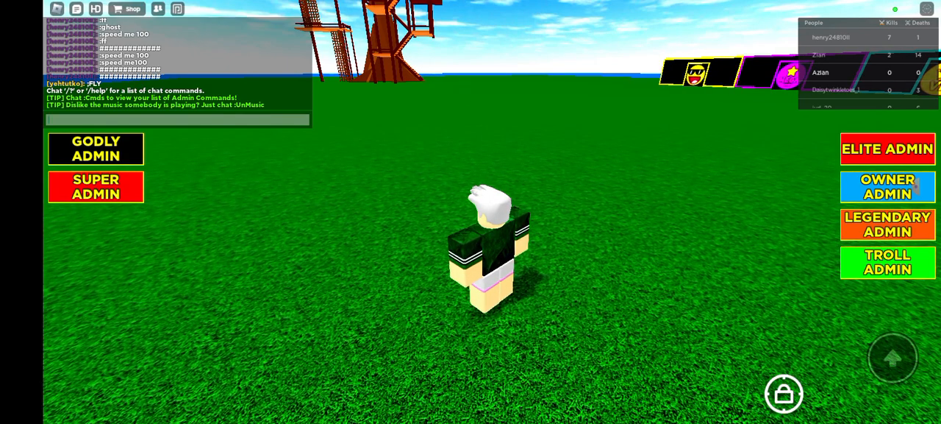
# Compose a short message in the in-game chat bar and send it.
pyautogui.click(177, 120)
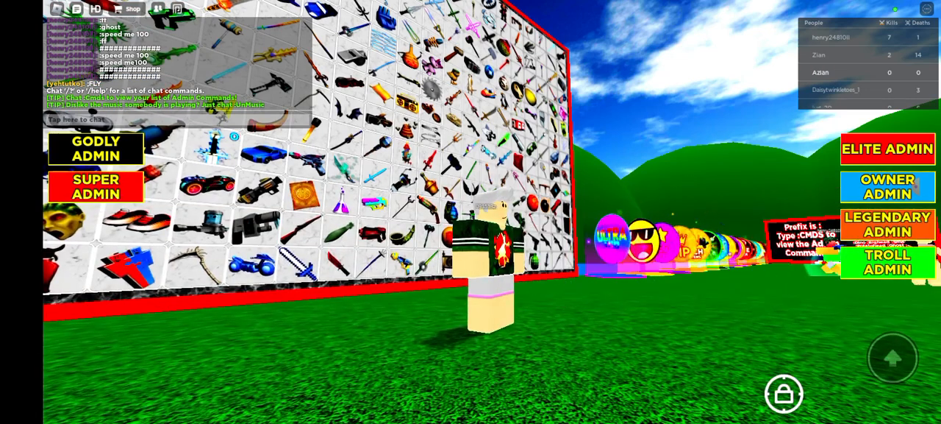
pyautogui.click(96, 121)
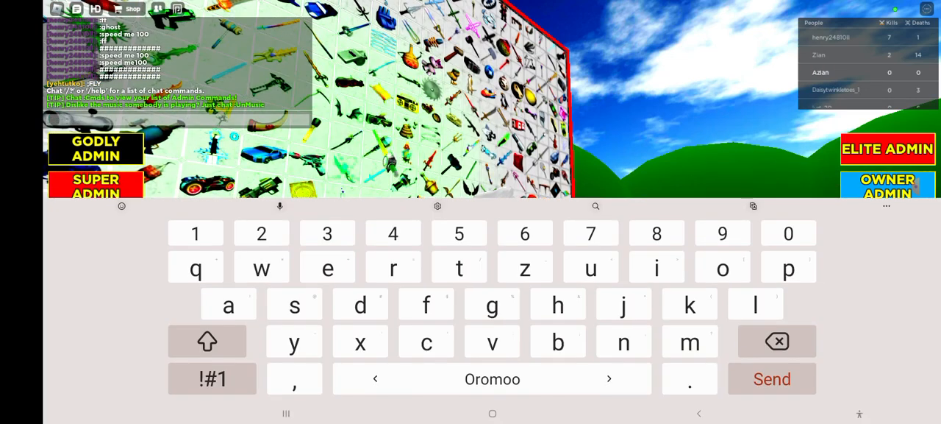
pyautogui.click(212, 380)
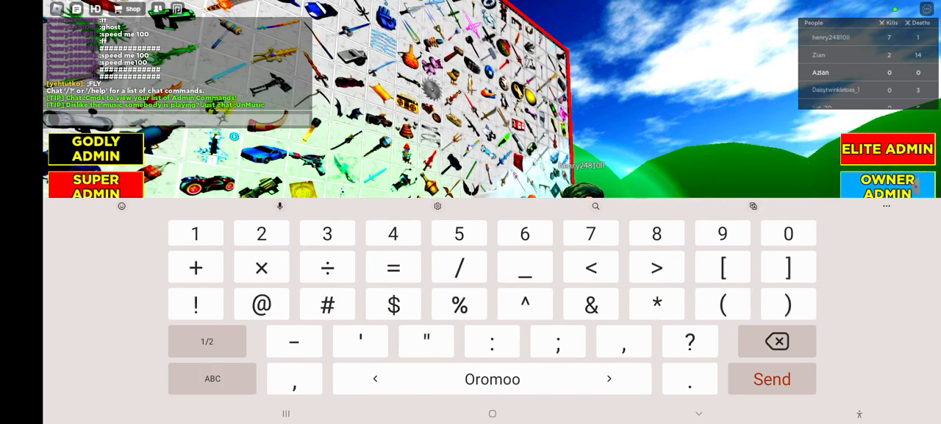
pyautogui.click(211, 378)
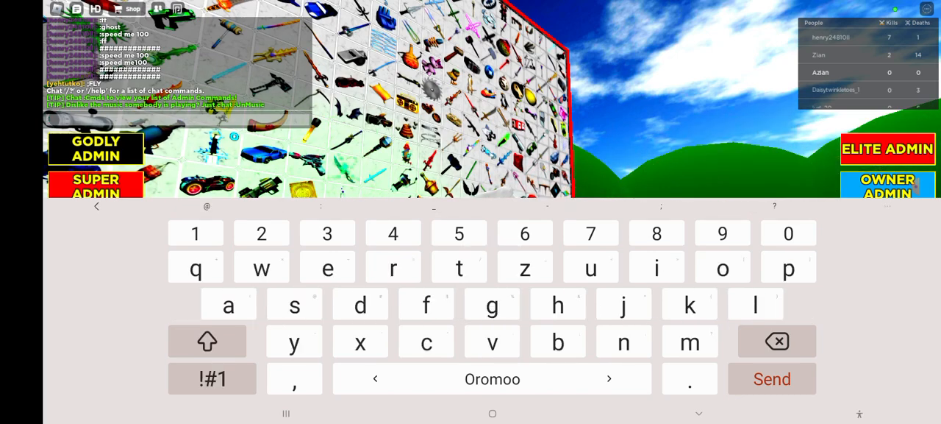
pyautogui.click(771, 380)
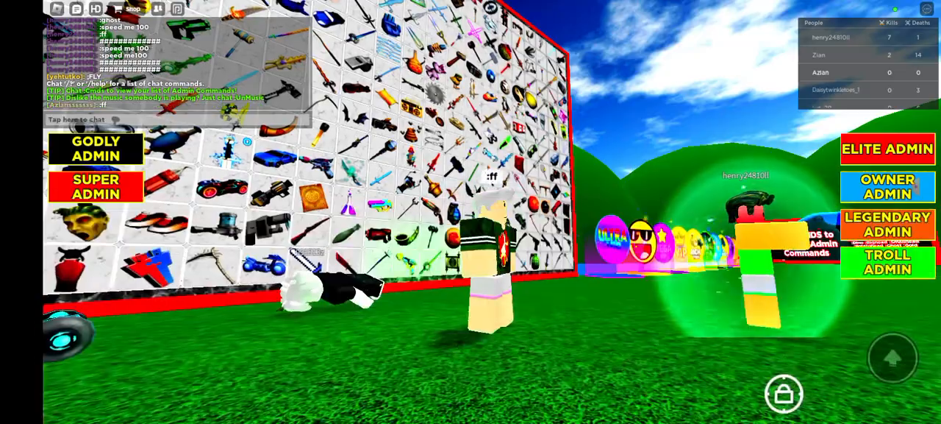